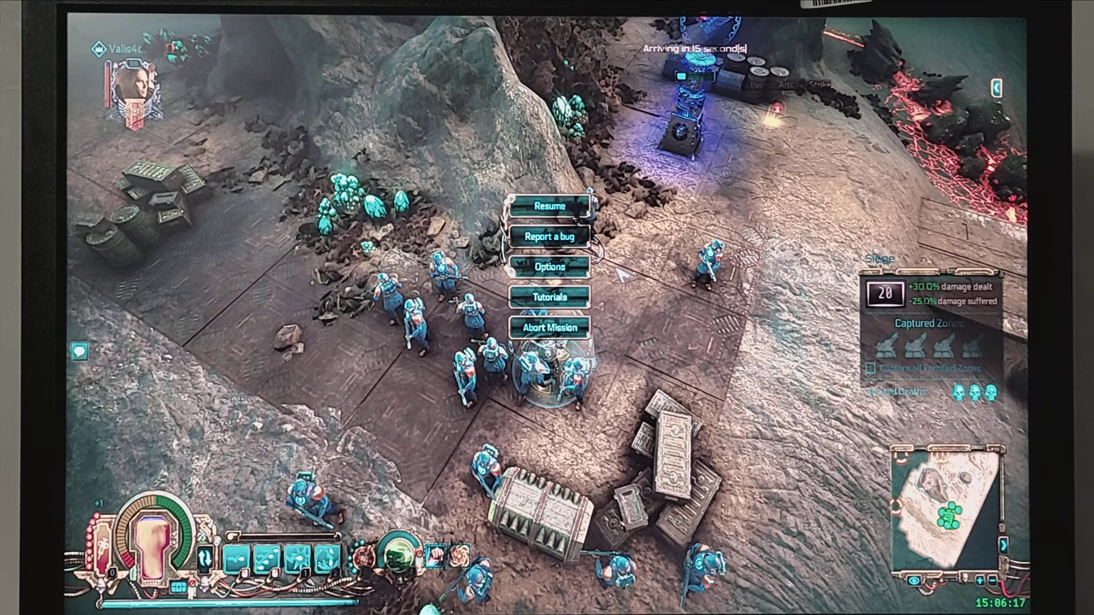
pyautogui.moveTo(551, 267)
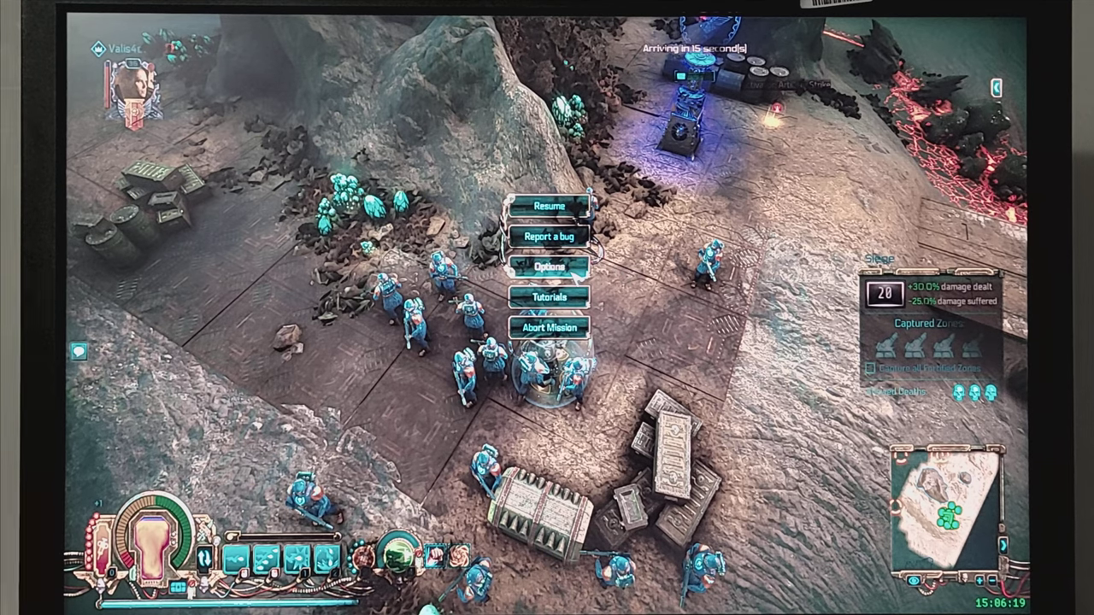
# View the game's video settings (brightness, resolution, quality level) from the pause menu Options
pyautogui.click(551, 267)
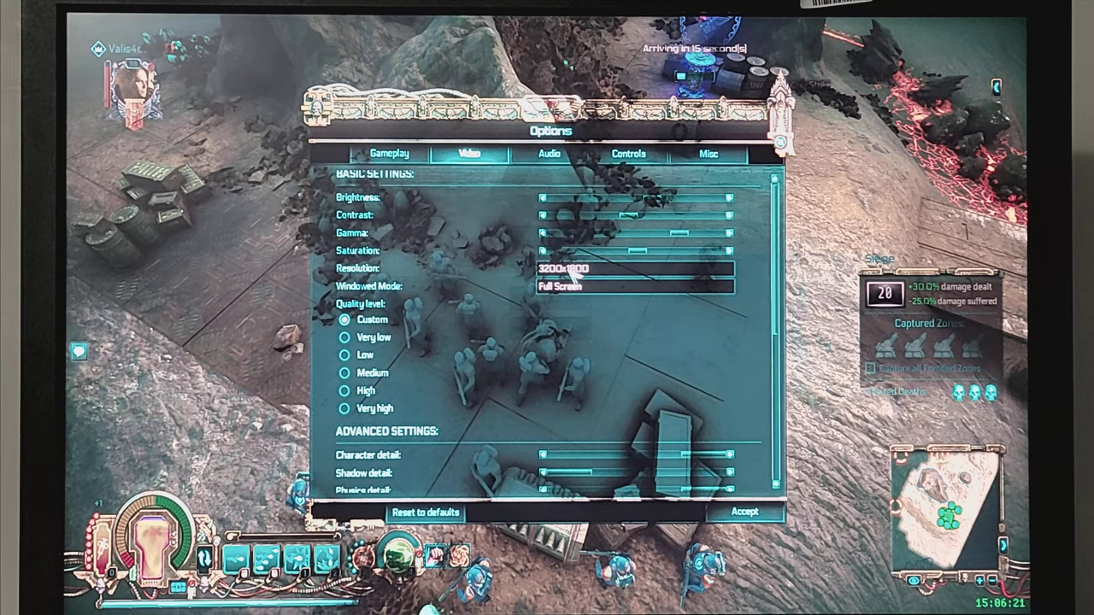
pyautogui.click(633, 267)
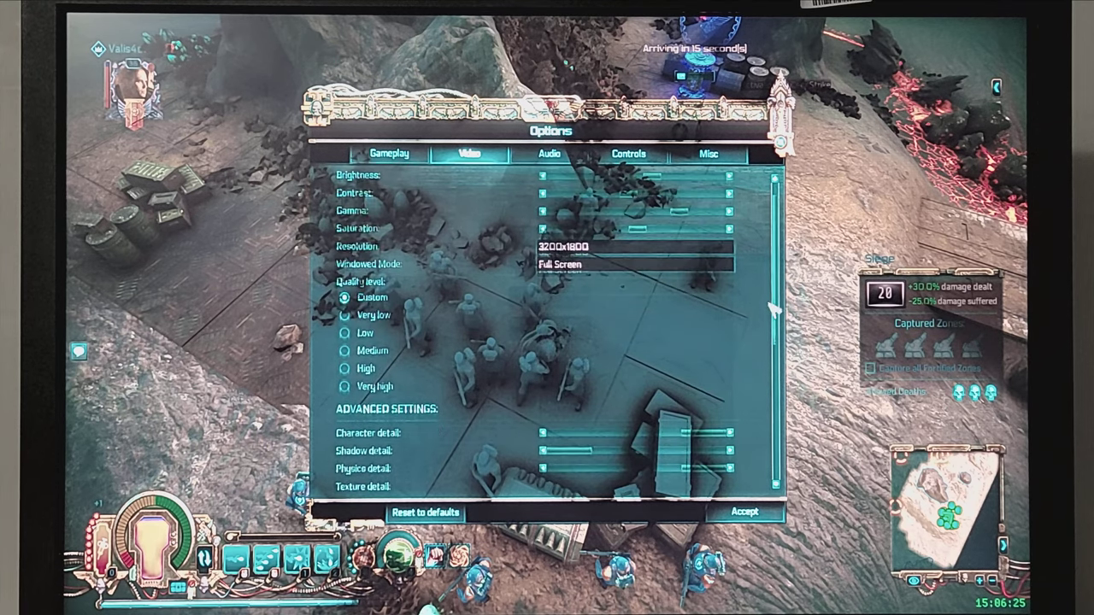
# Review ReShade's global preprocessor definitions, then resume the mission with lighting effects applied
pyautogui.scroll(-3)
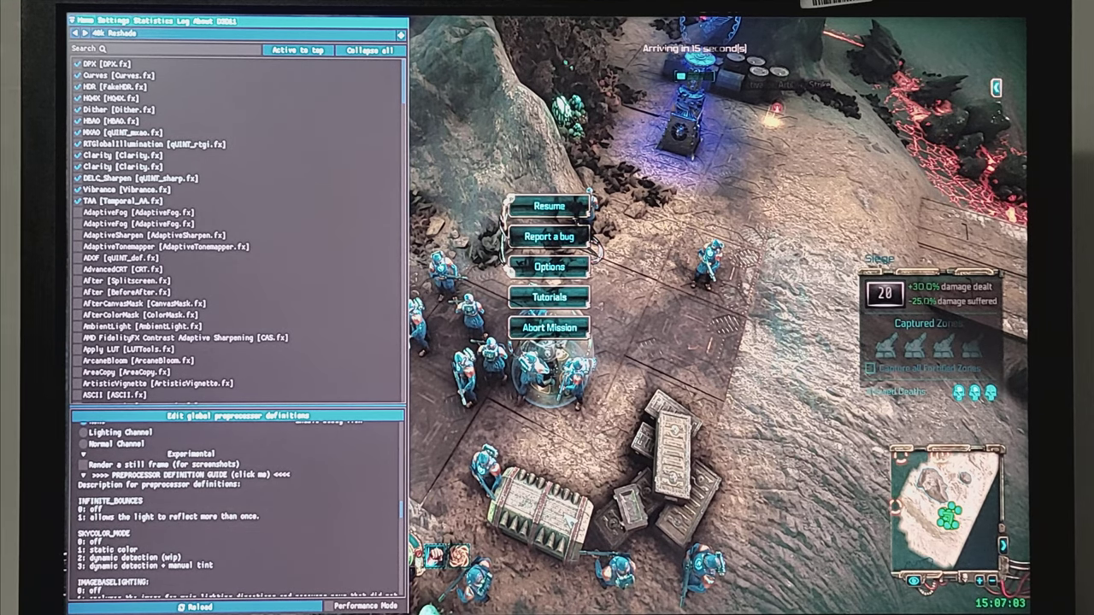
pyautogui.click(550, 205)
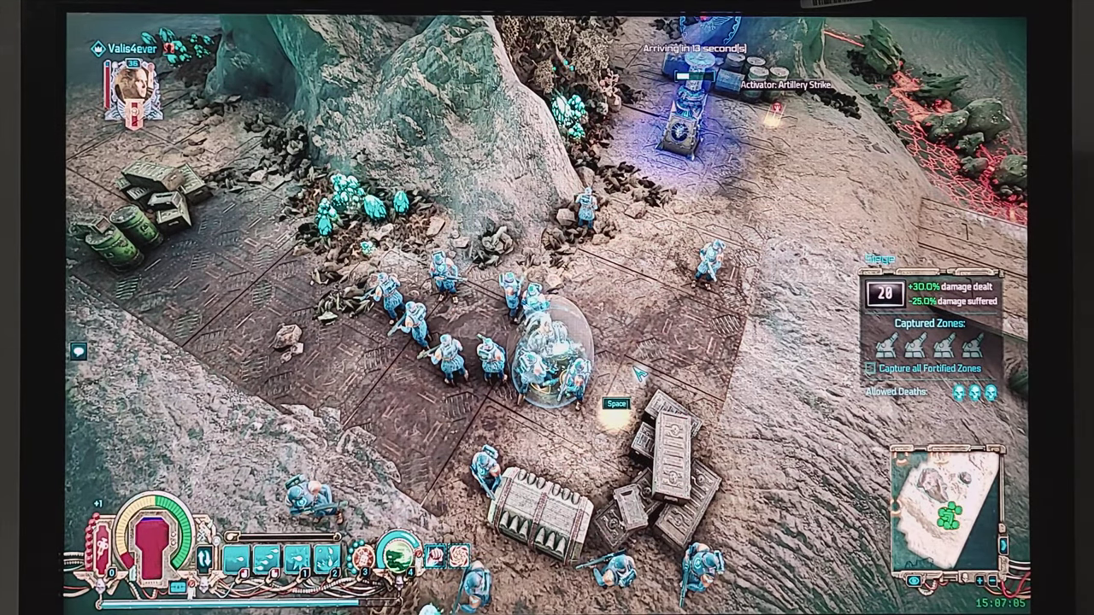